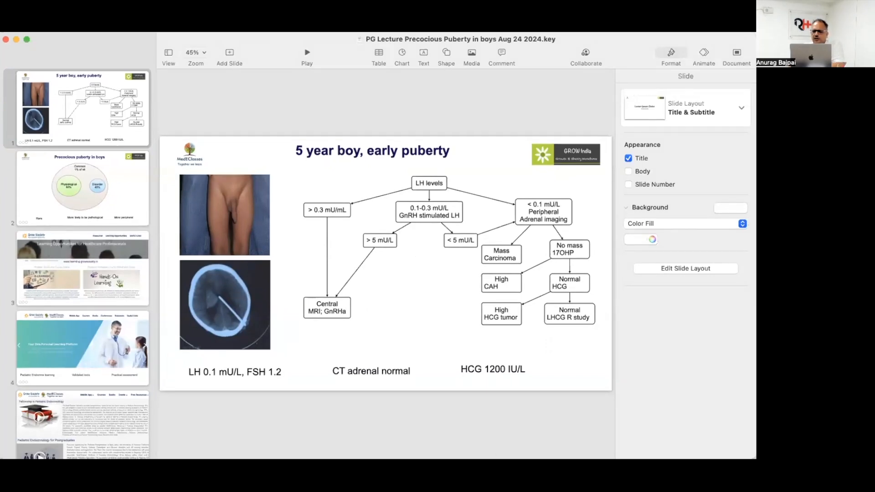
{"action": "mouse_move", "coordinate": [680, 223]}
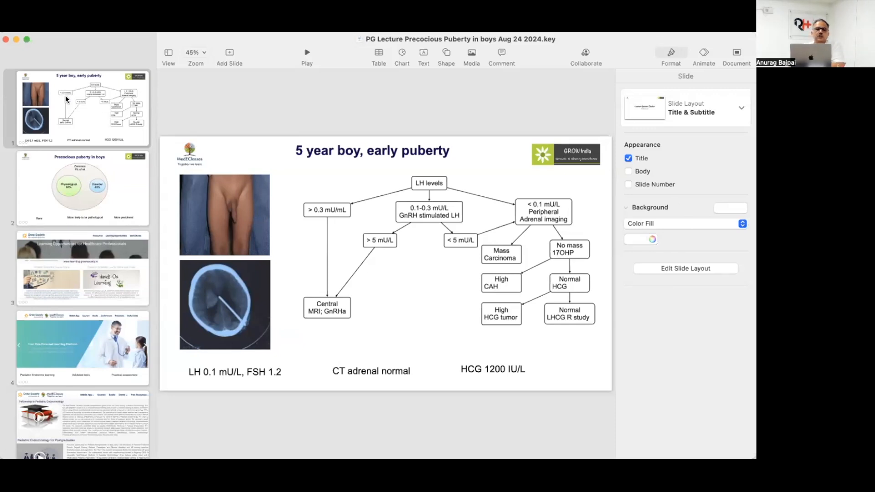
Play the lecture deck starting from the '5 year boy, early puberty' slide.
{"action": "left_click", "coordinate": [306, 52]}
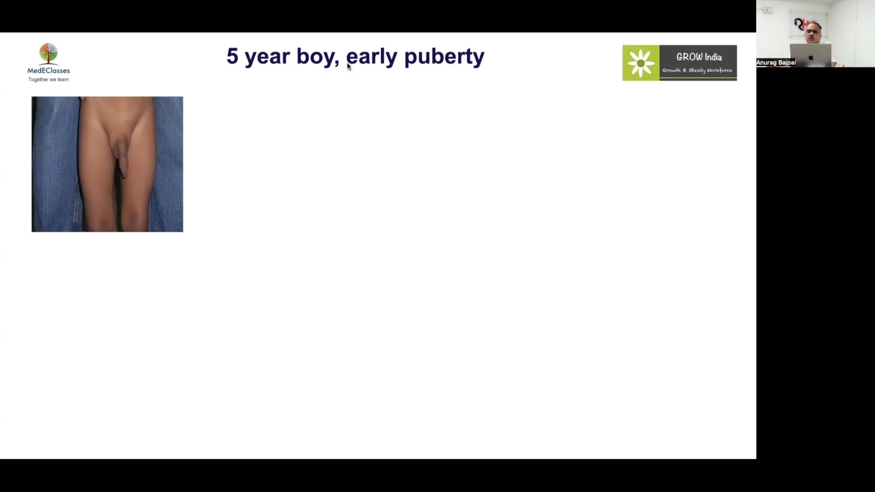
{"action": "mouse_move", "coordinate": [626, 47]}
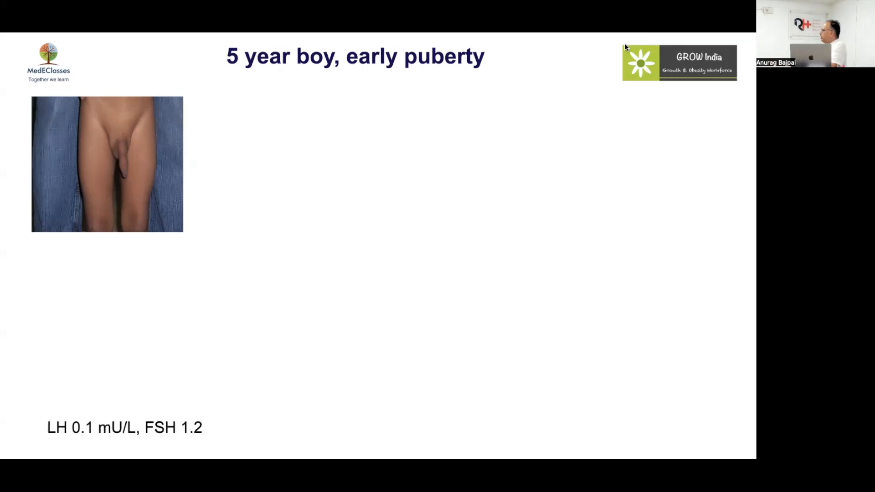
{"action": "mouse_move", "coordinate": [195, 413]}
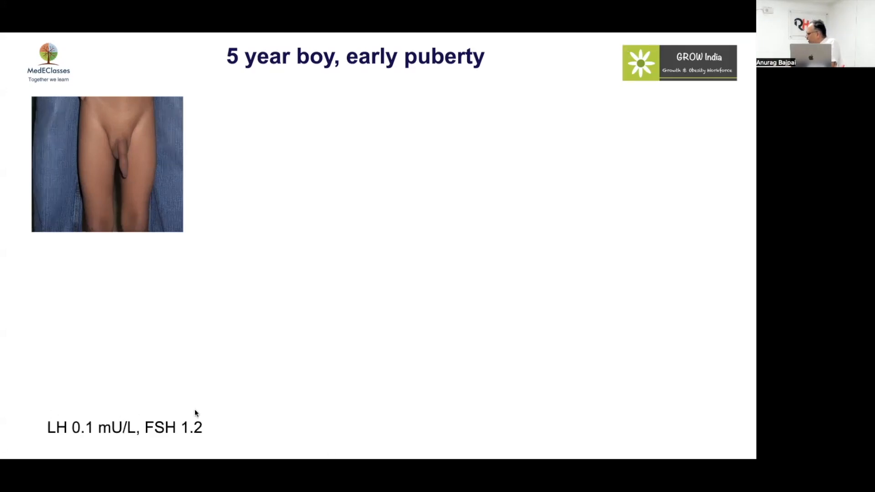
{"action": "mouse_move", "coordinate": [143, 365]}
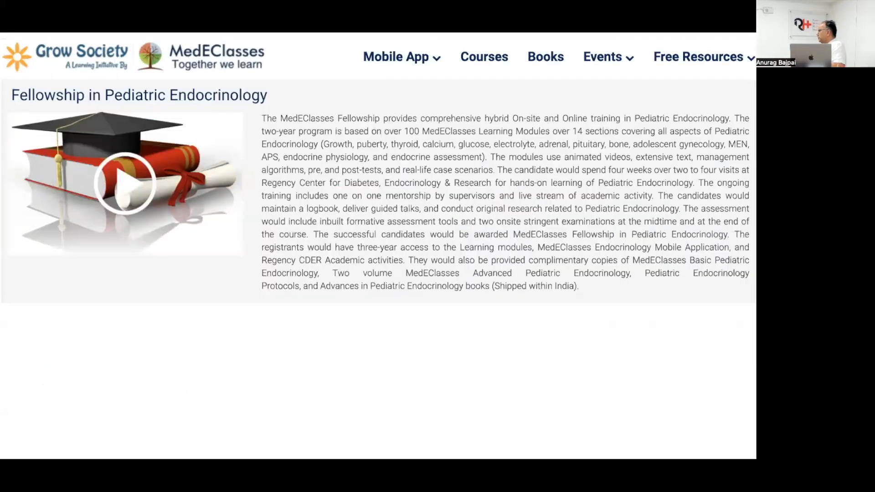
Scroll down through the slideshow toward the Fellowship in Pediatric Endocrinology slide.
{"action": "scroll", "scroll_direction": "down", "scroll_amount": 3}
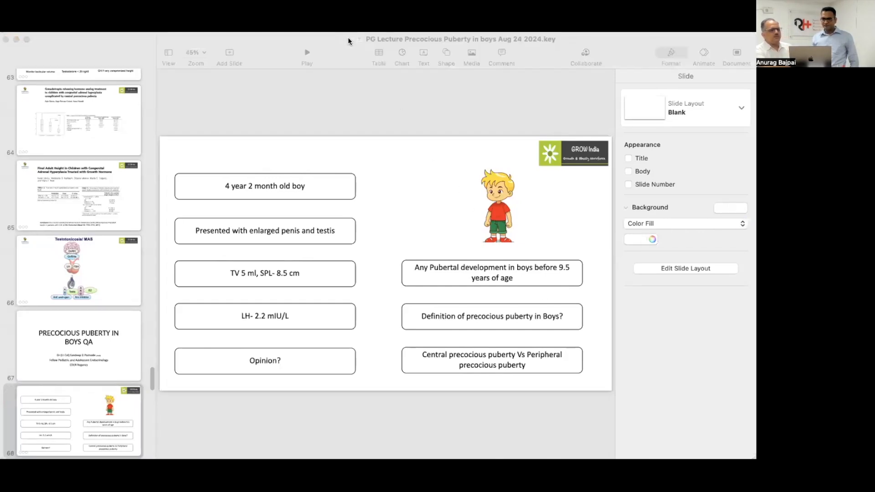
{"action": "mouse_move", "coordinate": [492, 119]}
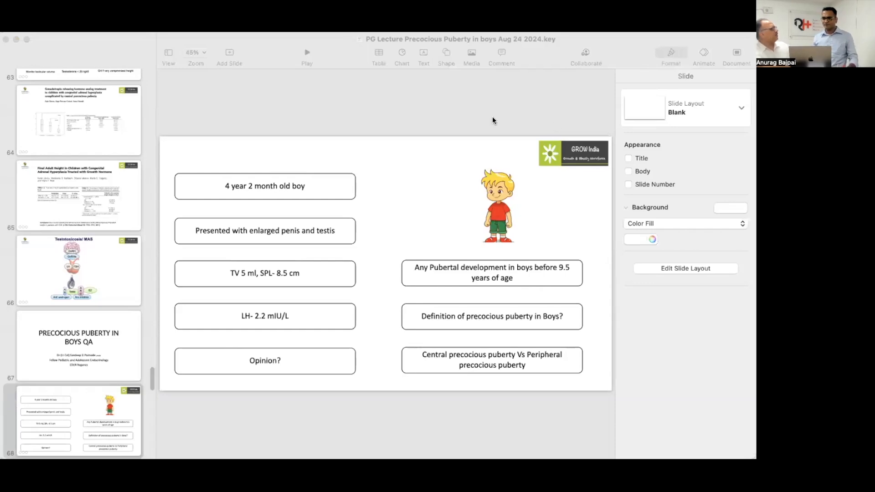
{"action": "mouse_move", "coordinate": [168, 41]}
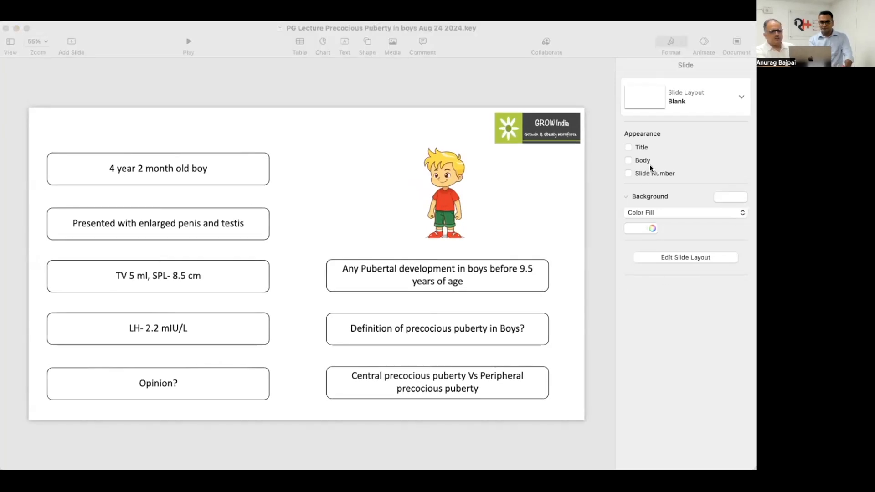
{"action": "mouse_move", "coordinate": [247, 84]}
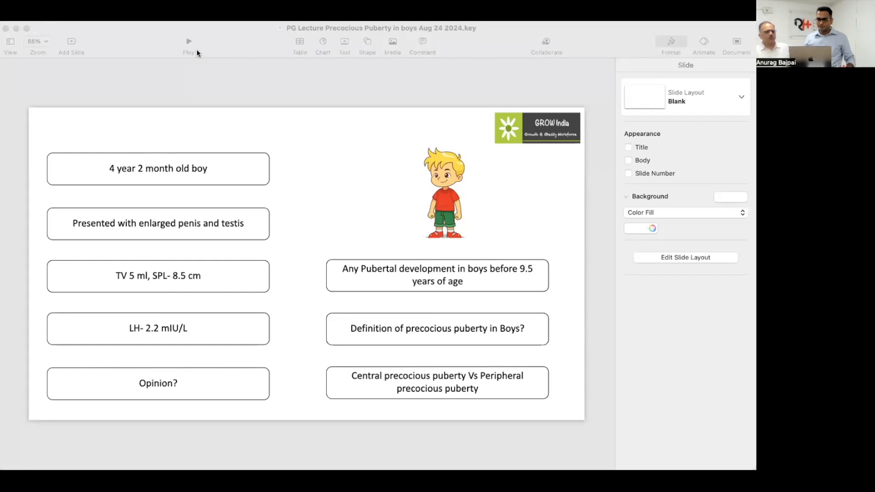
{"action": "mouse_move", "coordinate": [237, 160]}
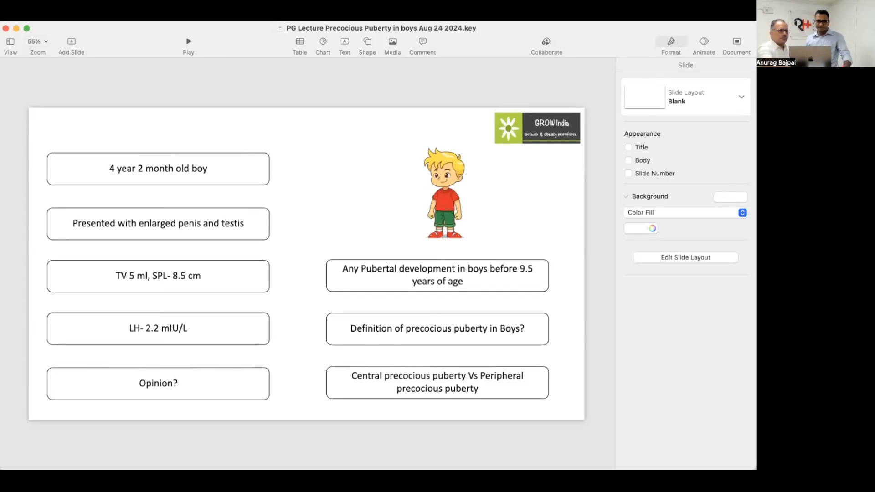
Show slide thumbnails and select the 5-year-old boy CAH on hydrocortisone case slide.
{"action": "left_click", "coordinate": [10, 45]}
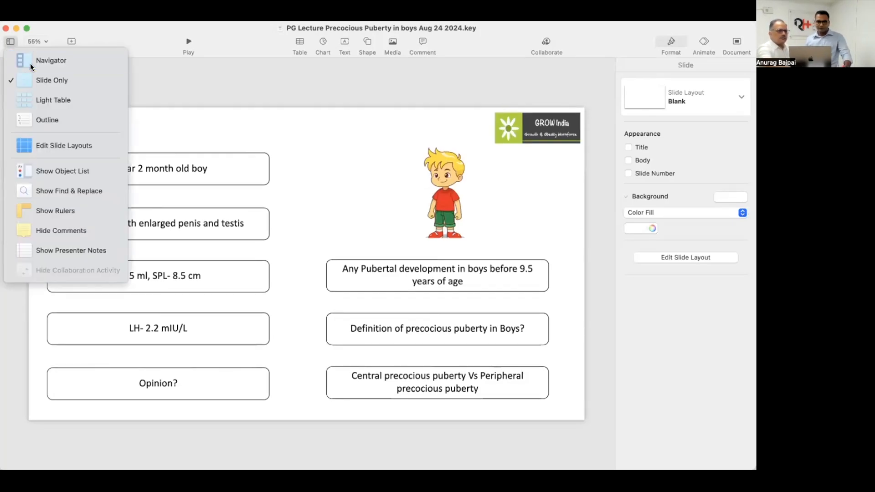
{"action": "left_click", "coordinate": [50, 60]}
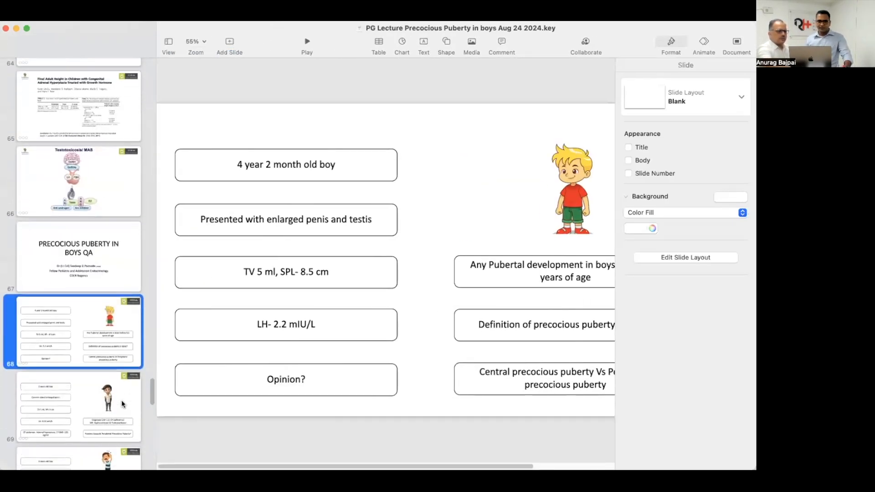
{"action": "left_click", "coordinate": [78, 405]}
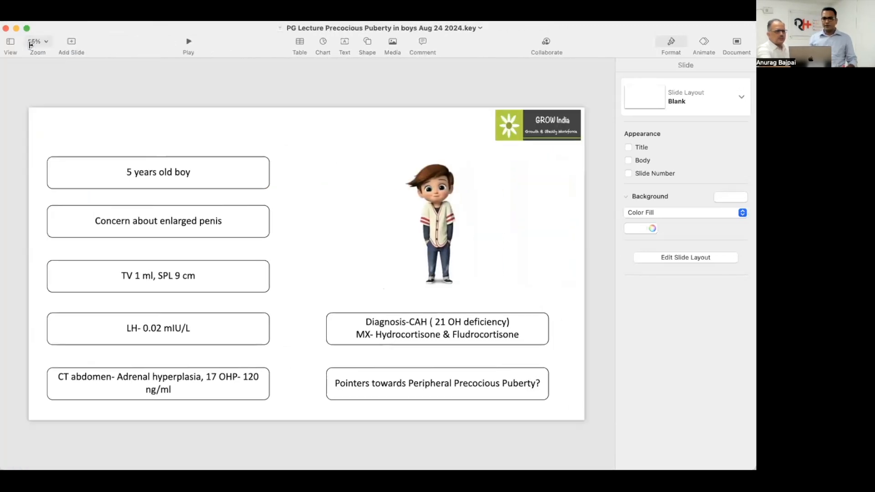
{"action": "left_click", "coordinate": [188, 40]}
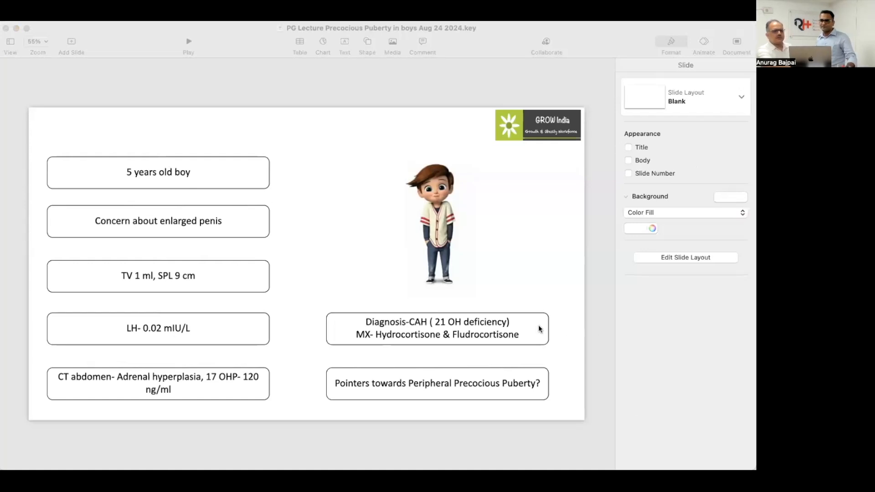
{"action": "mouse_move", "coordinate": [443, 273]}
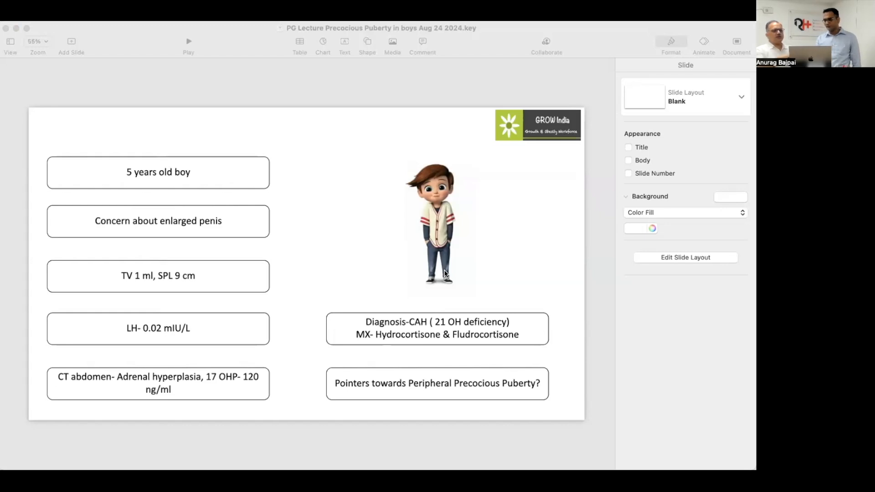
{"action": "mouse_move", "coordinate": [45, 95]}
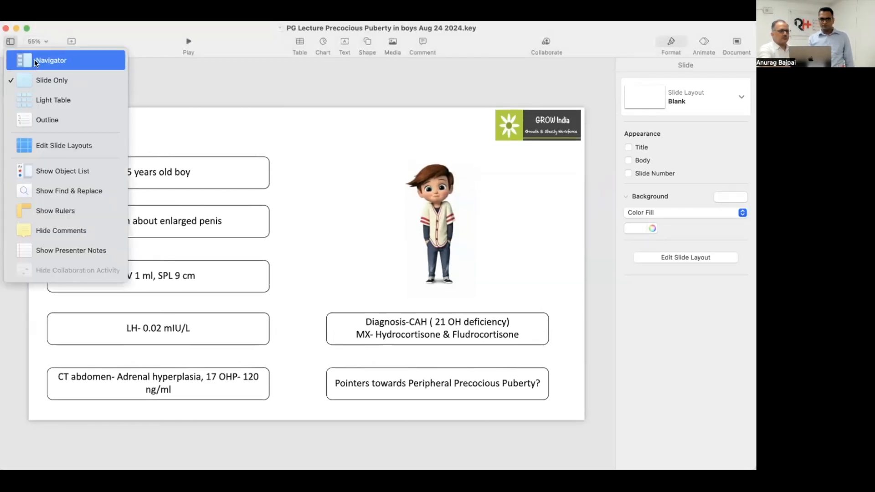
Show the navigator thumbnails and select the 3-year-old boy germinoma case slide.
{"action": "left_click", "coordinate": [51, 60]}
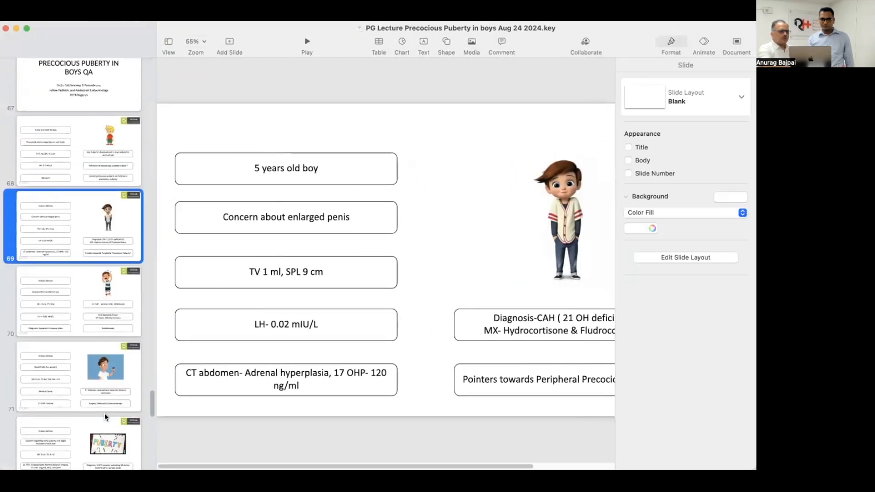
{"action": "mouse_move", "coordinate": [91, 314]}
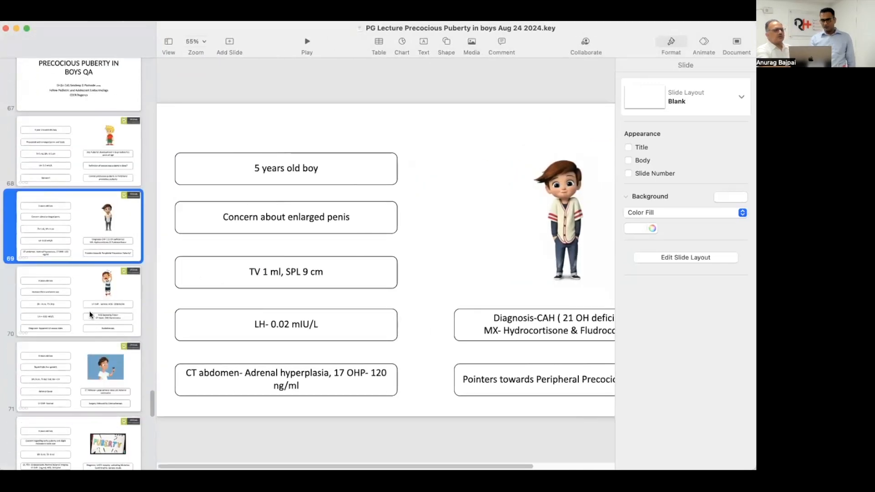
{"action": "left_click", "coordinate": [78, 301]}
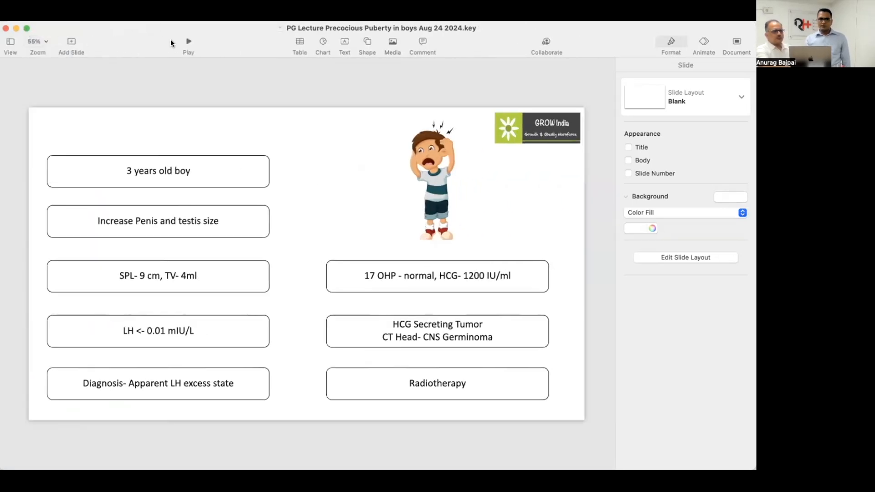
Play the slideshow from the 3-year-old boy HCG-secreting germinoma case slide.
{"action": "left_click", "coordinate": [188, 41]}
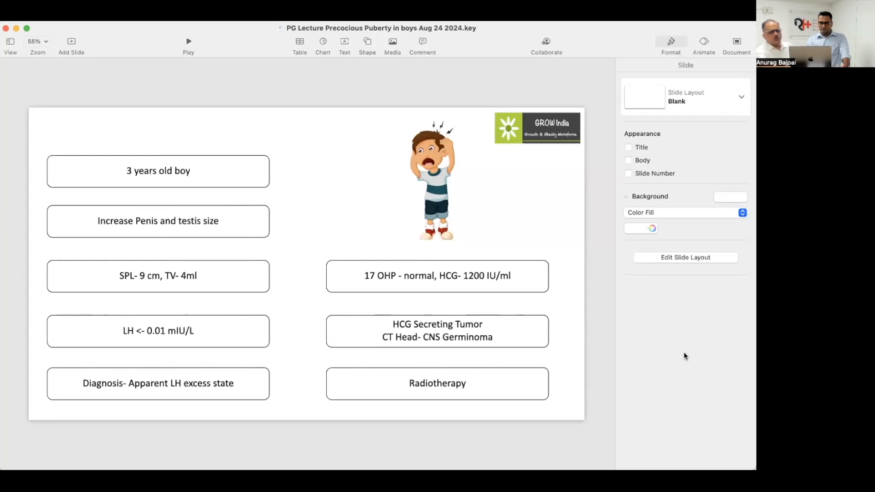
{"action": "mouse_move", "coordinate": [602, 363]}
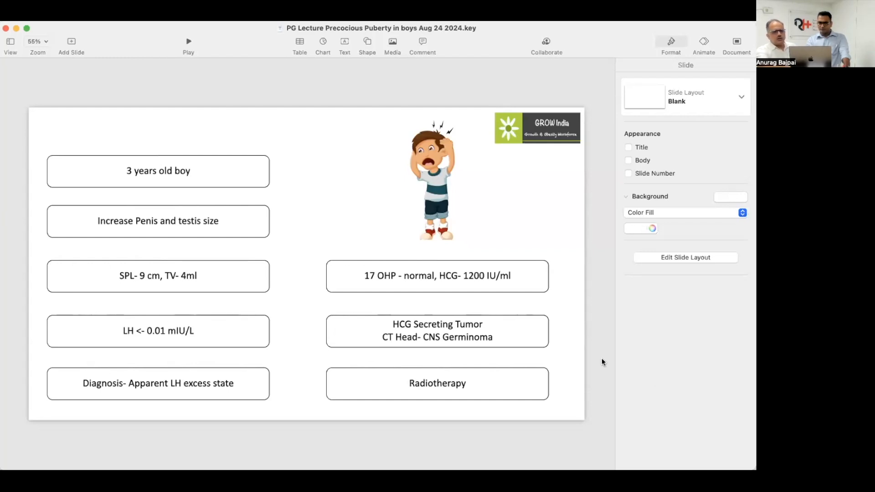
{"action": "mouse_move", "coordinate": [624, 345]}
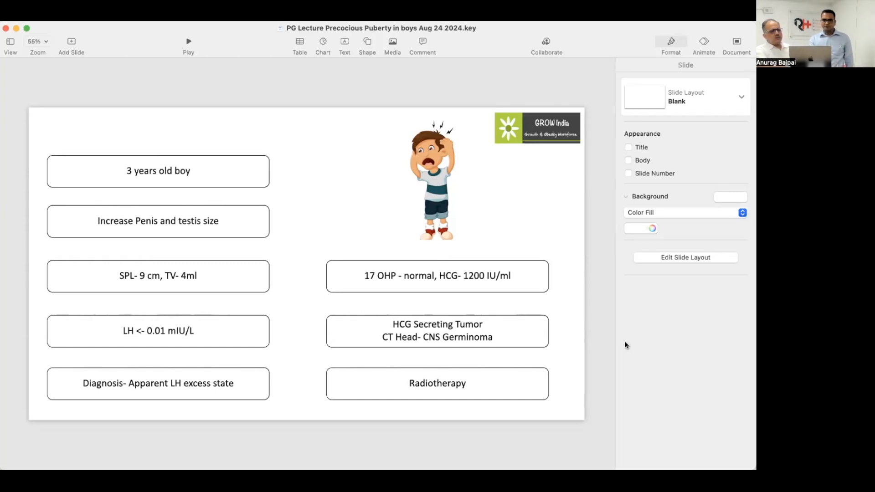
{"action": "mouse_move", "coordinate": [479, 293]}
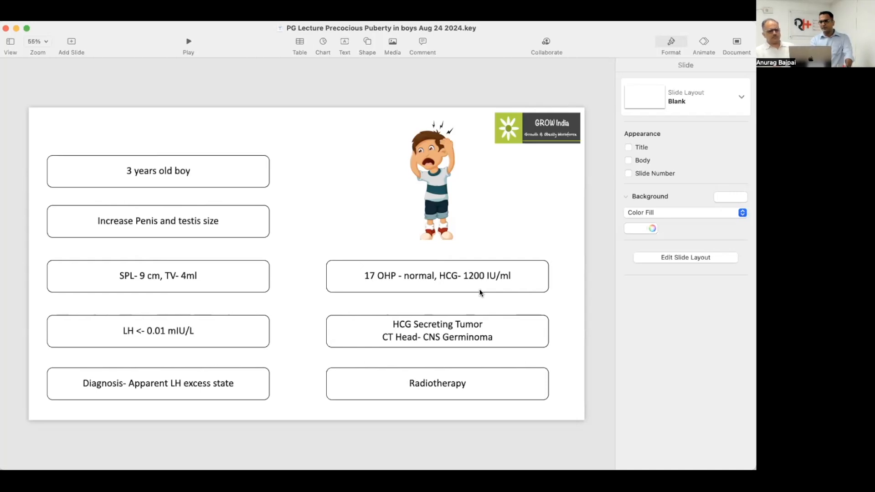
{"action": "mouse_move", "coordinate": [126, 173]}
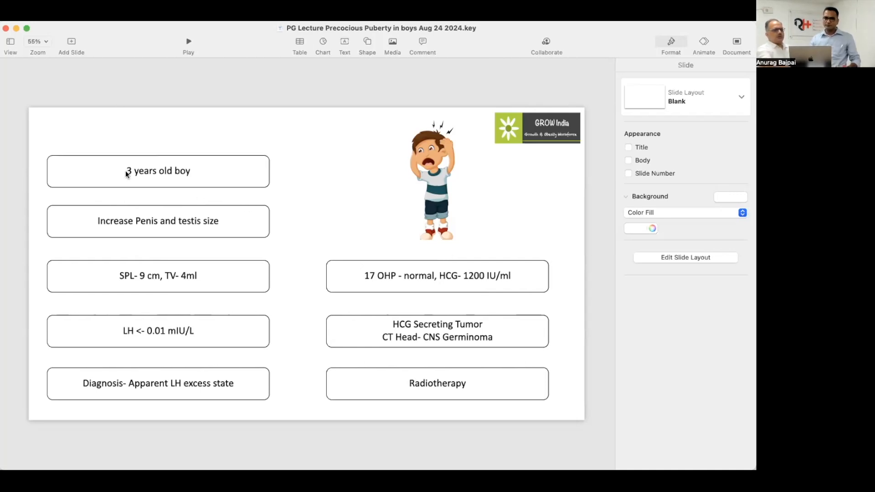
{"action": "mouse_move", "coordinate": [188, 49]}
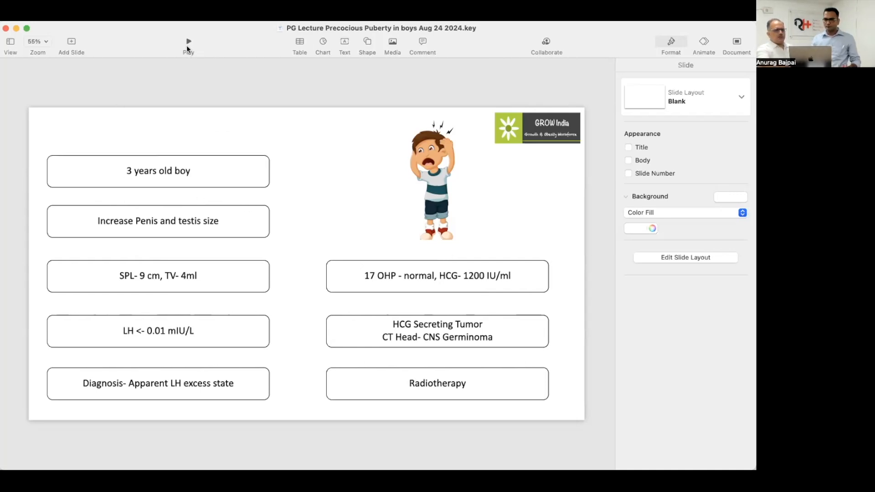
{"action": "left_click", "coordinate": [189, 40]}
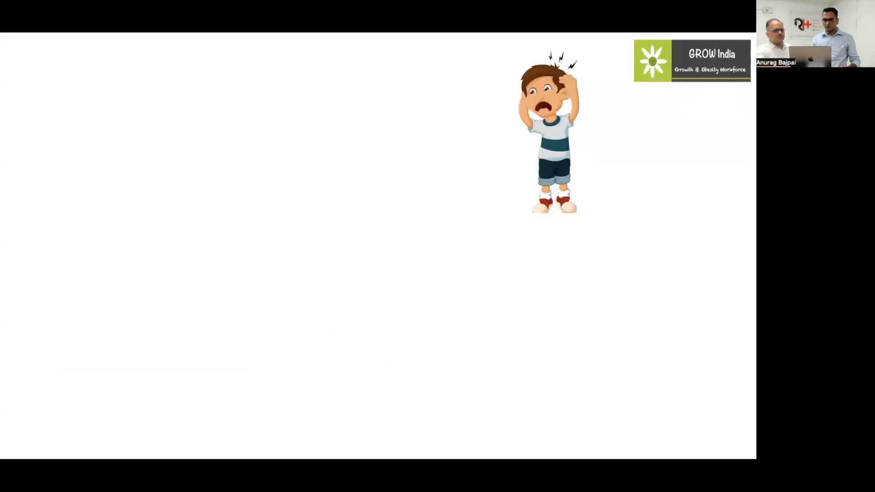